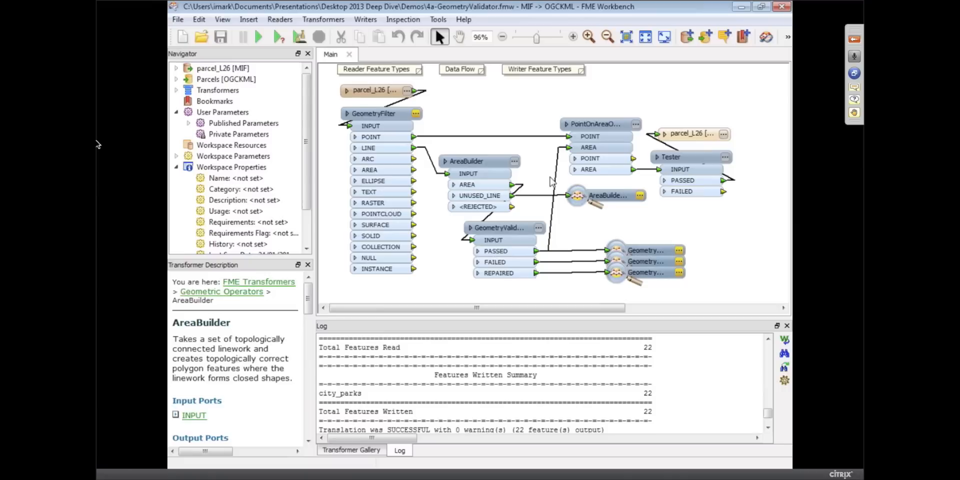
Step: Review the GeometryValidator settings and close them unchanged
left_click(499, 227)
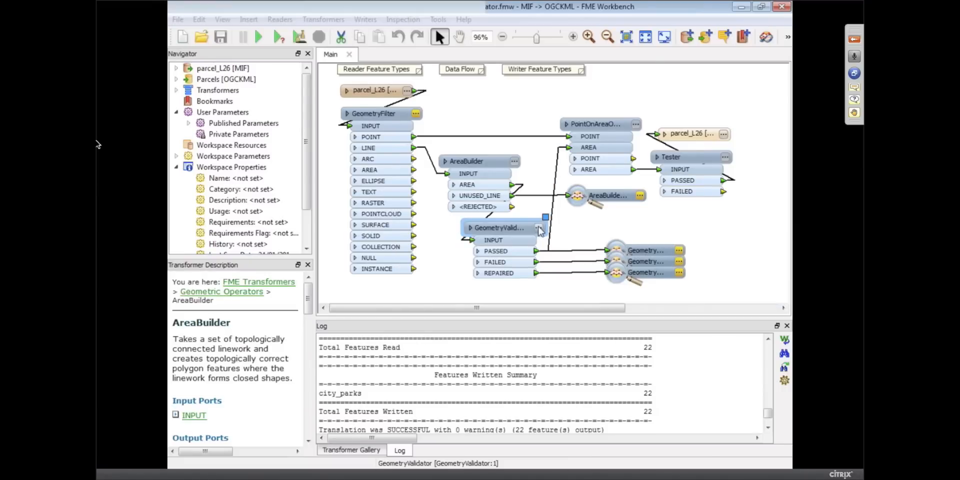
double_click(499, 227)
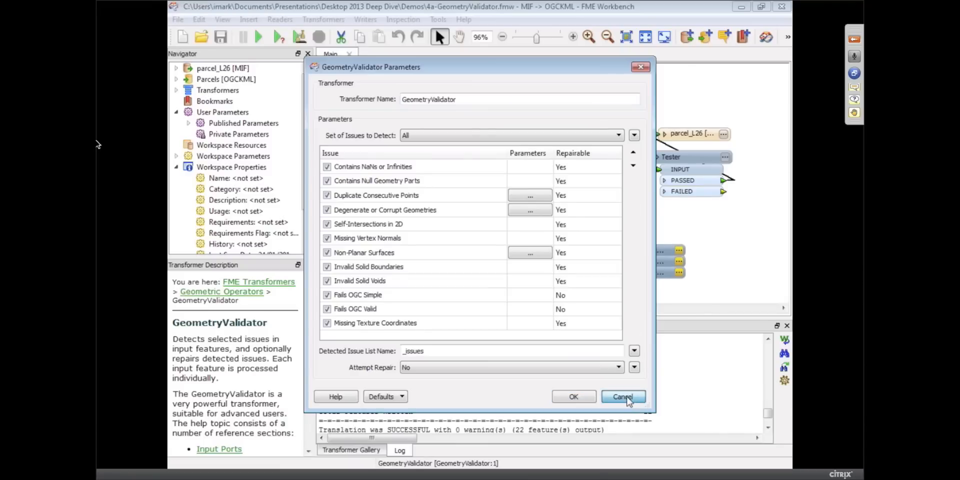
left_click(624, 397)
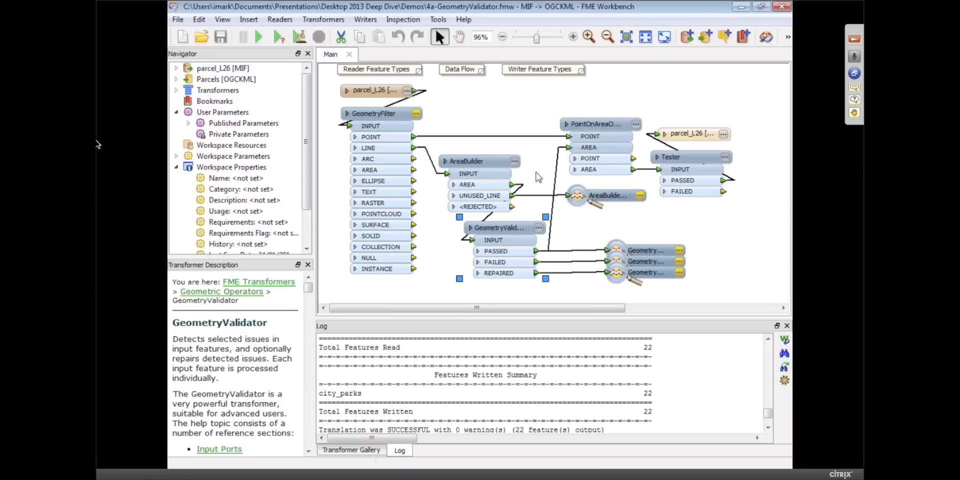
mouse_move(408, 136)
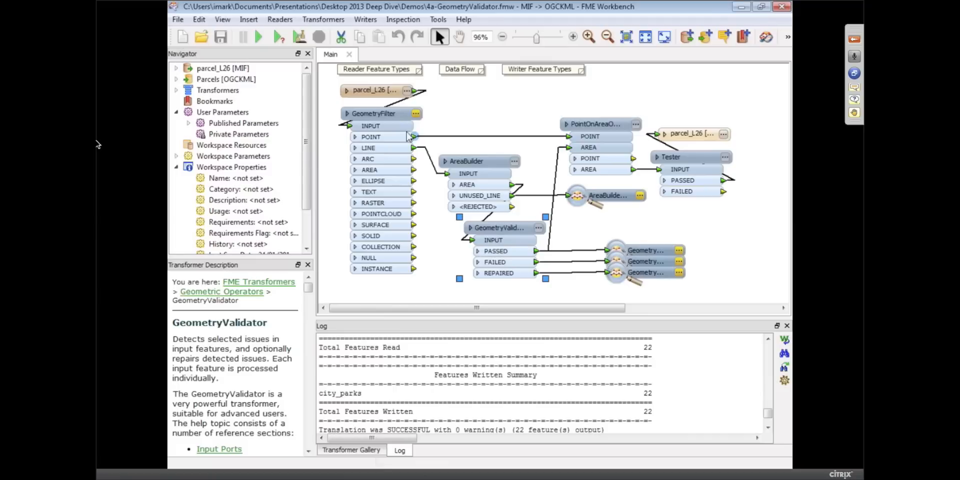
Step: View the translated parcel output in Data Inspector and zoom in on the small light-grey triangular polygon
left_click(481, 162)
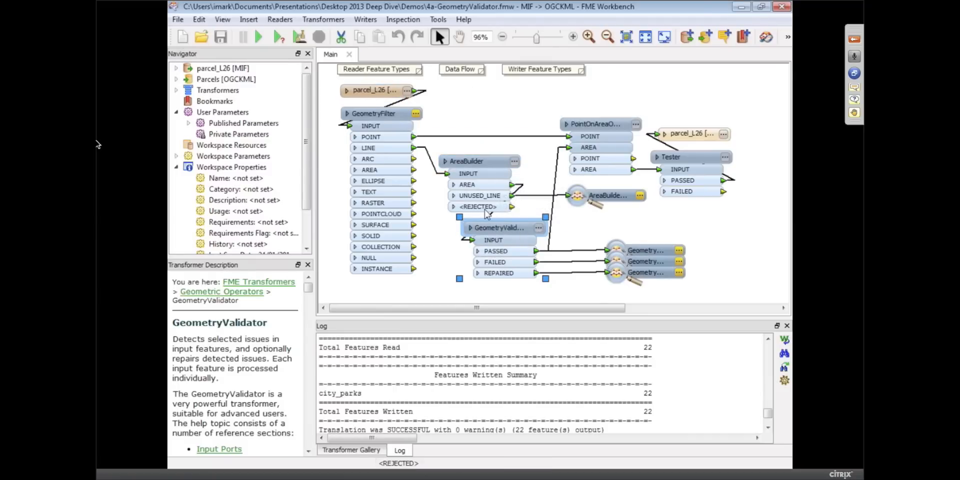
left_click(257, 37)
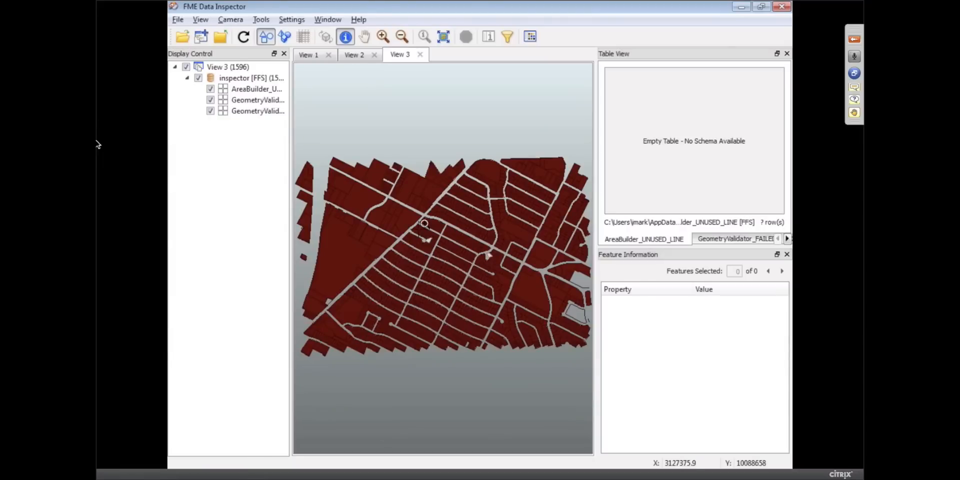
left_click_drag(422, 222, 516, 264)
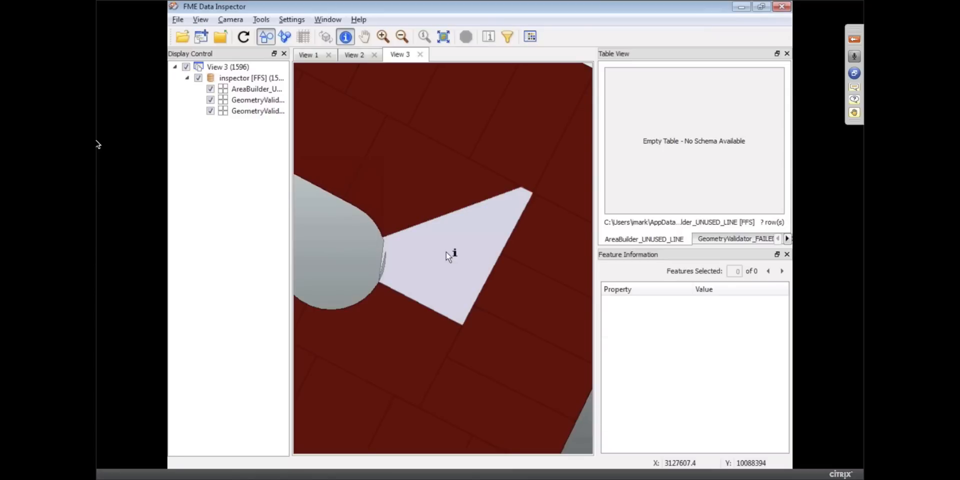
Step: Select the triangular polygon and show its Feature Information _issues attribute
left_click(450, 254)
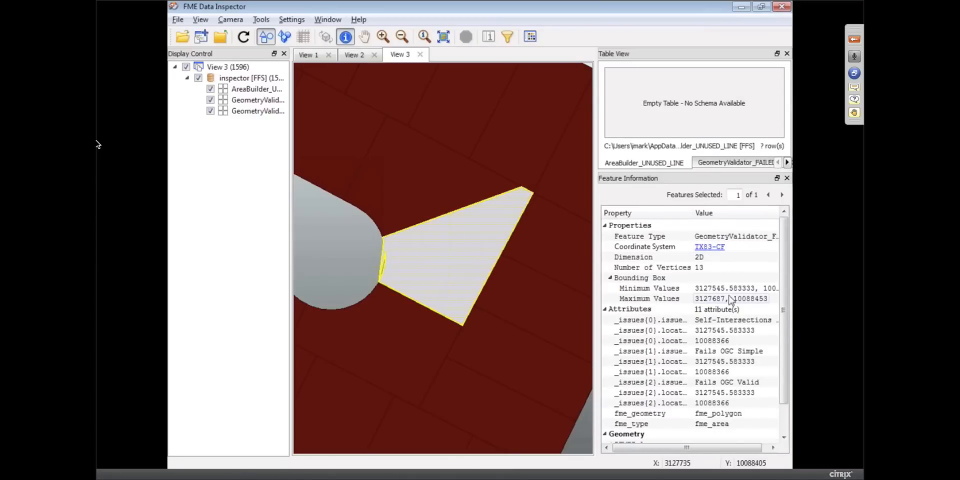
scroll("down", 3)
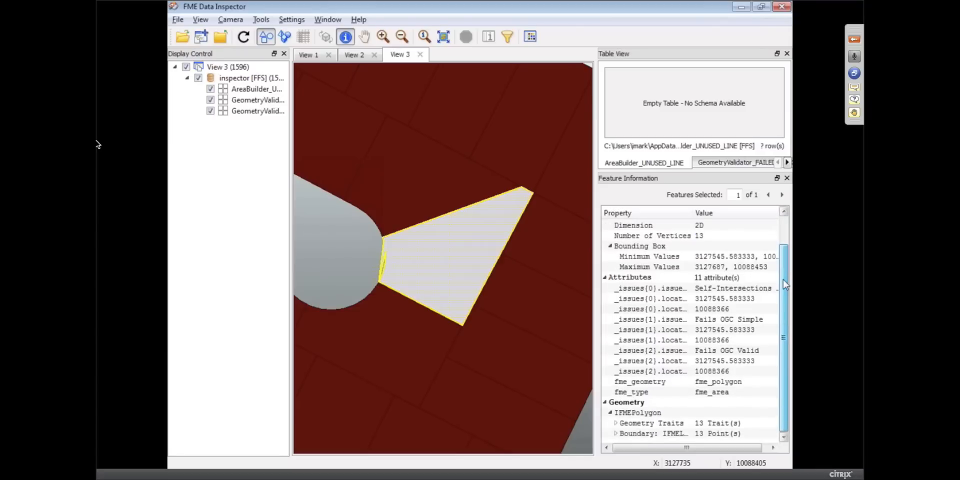
left_click(724, 298)
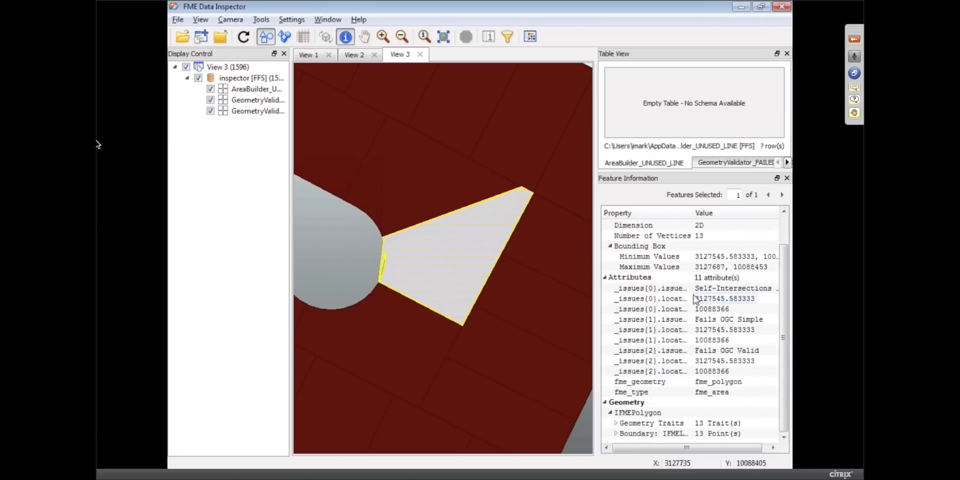
mouse_move(732, 288)
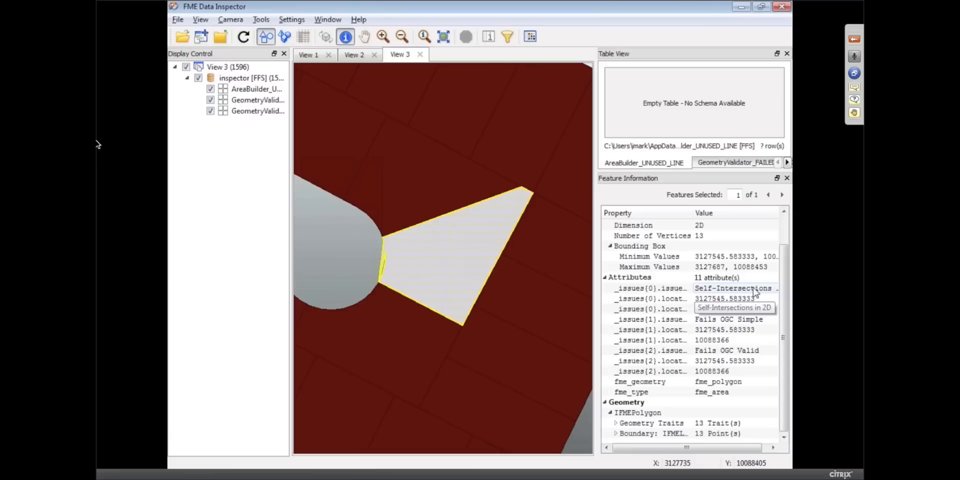
Step: Inspect the listed Self-Intersections in 2D, Fails OGC Simple and Fails OGC Valid issues
left_click(724, 298)
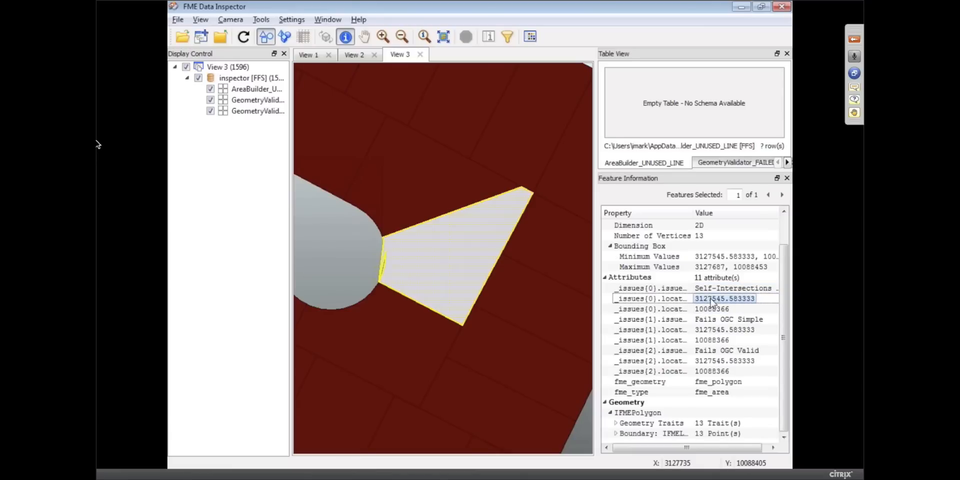
left_click(728, 319)
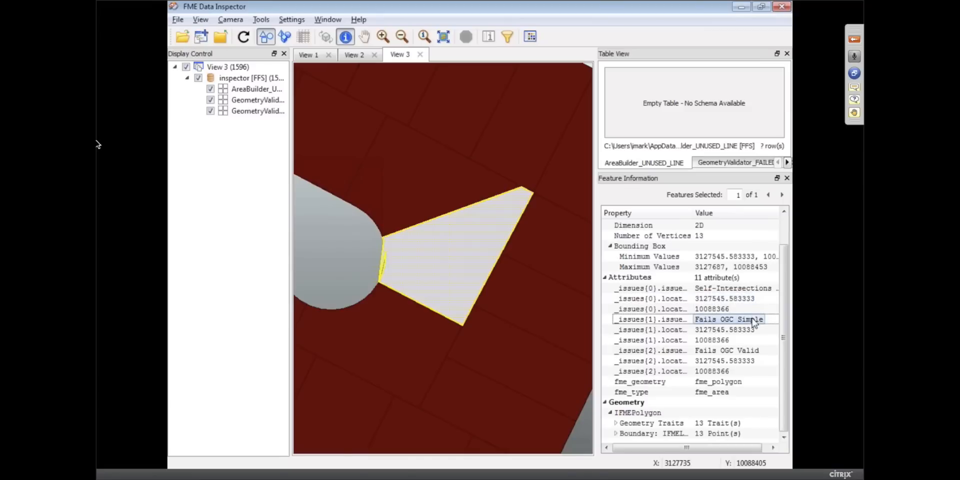
left_click(728, 350)
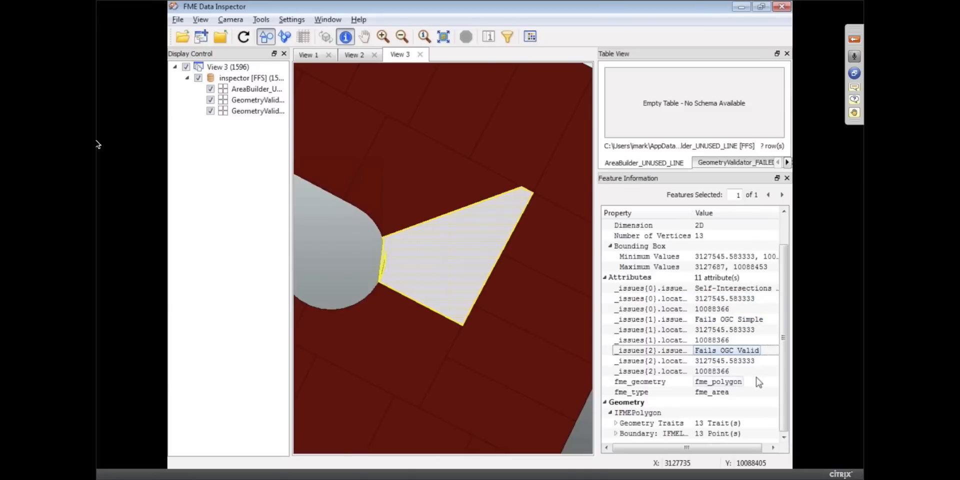
mouse_move(718, 382)
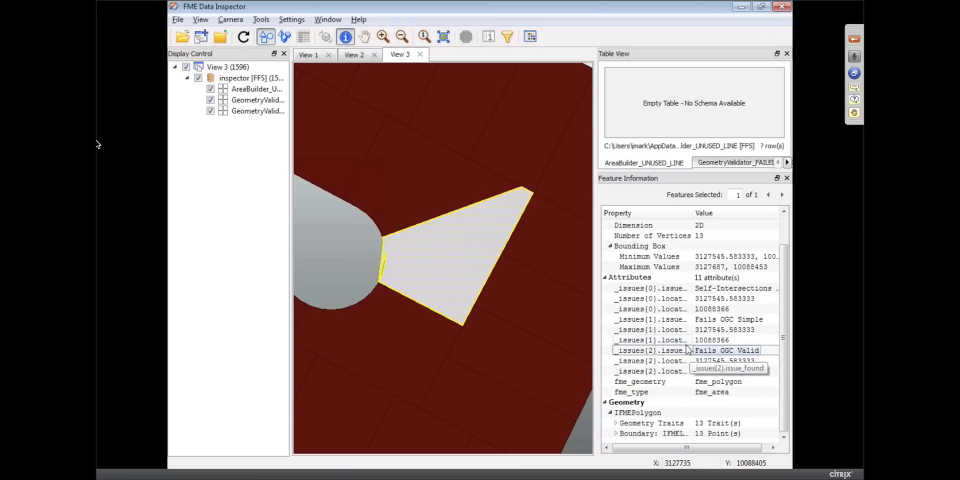
mouse_move(443, 36)
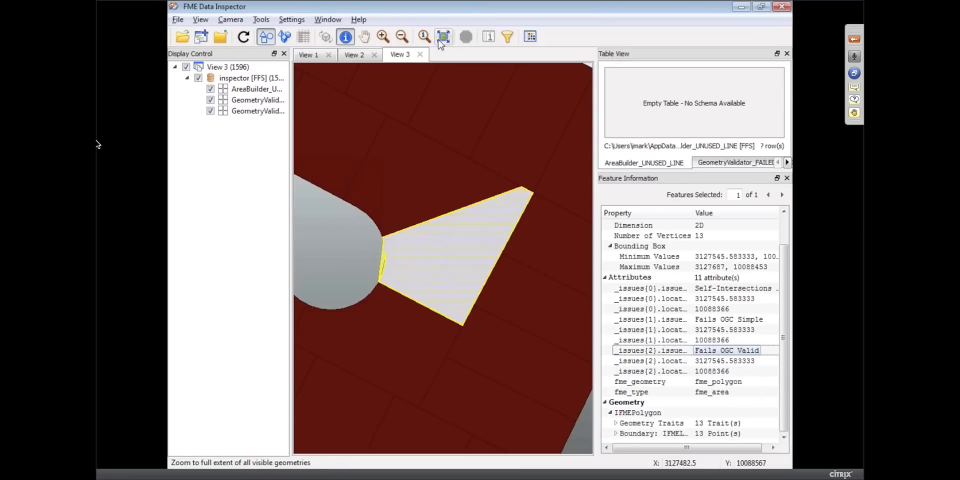
Step: Zoom to extent, then zoom in closely where the thin stray line juts from the red parcel corner
left_click(444, 36)
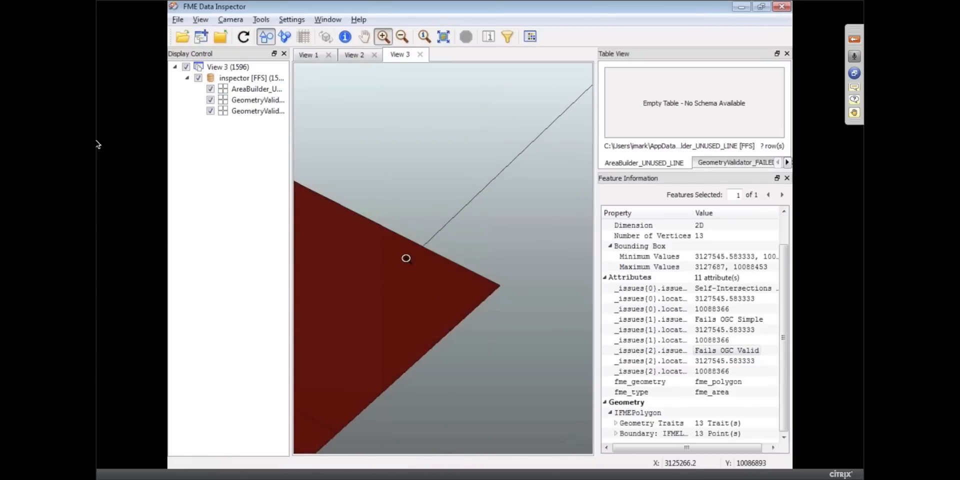
left_click_drag(407, 258, 389, 318)
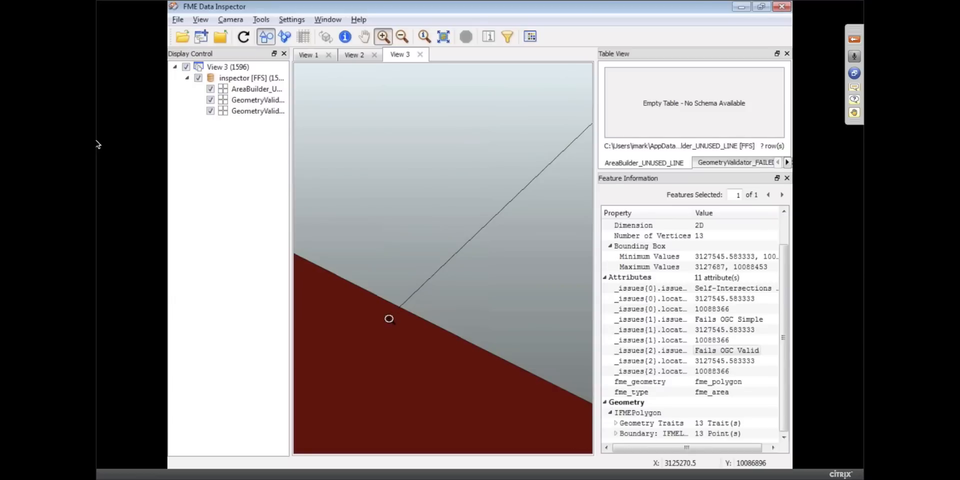
left_click(383, 36)
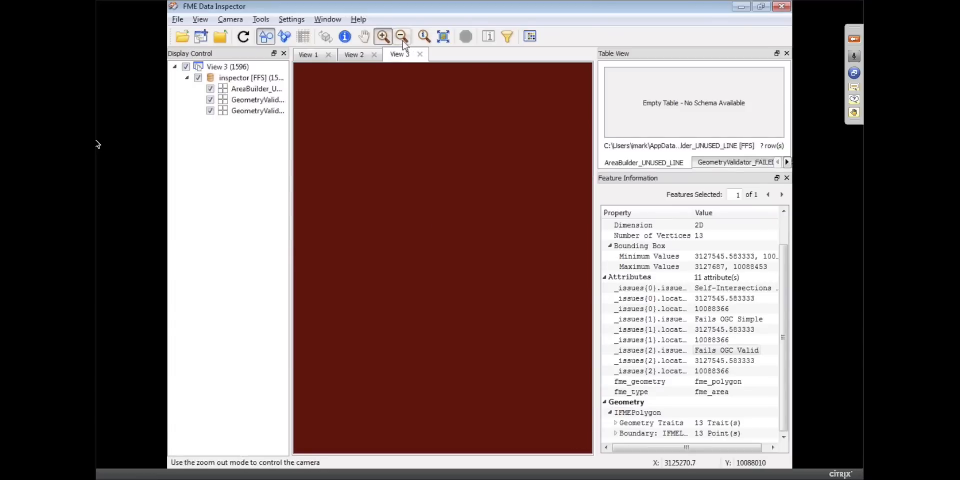
left_click(402, 36)
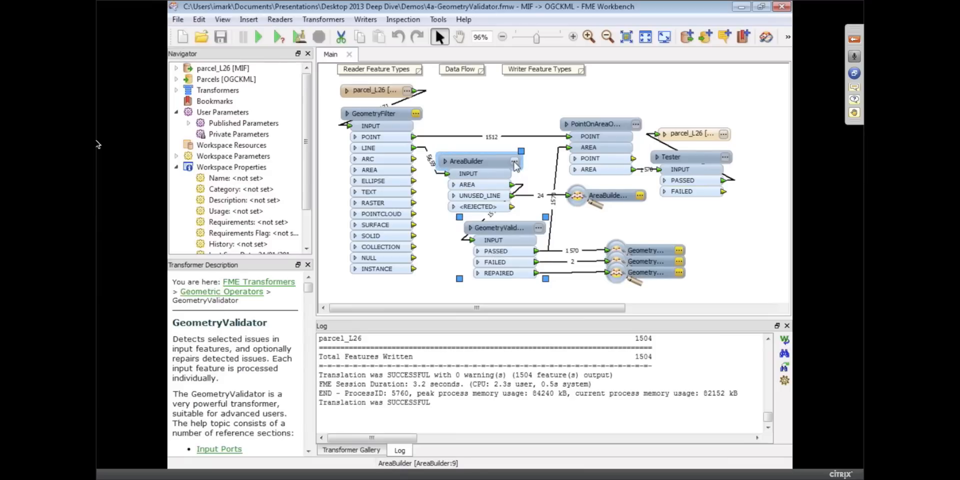
Step: Set AreaBuilder to End Point Snapping with snapping tolerance 1.1
double_click(467, 161)
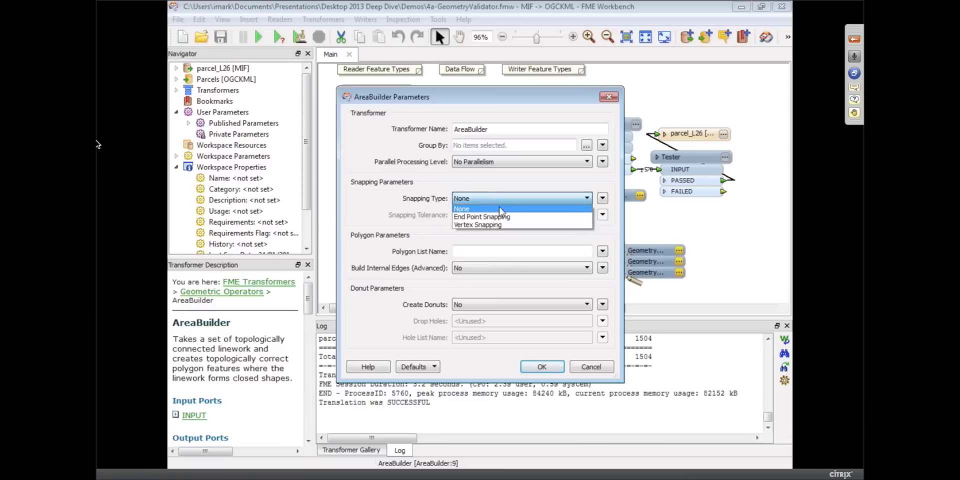
left_click(483, 217)
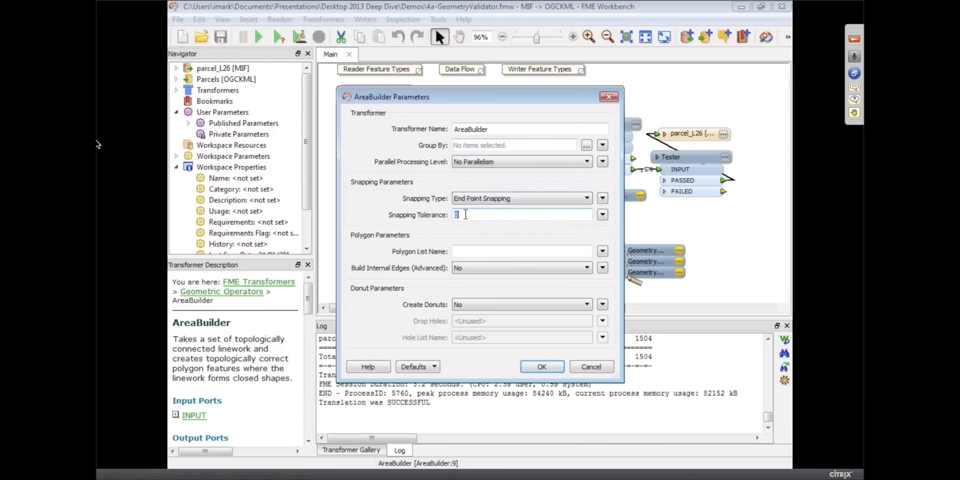
type(".1")
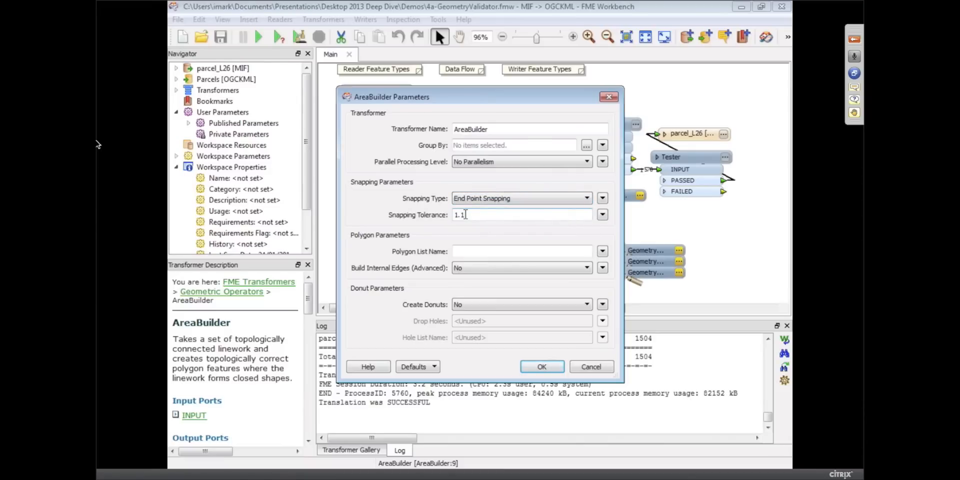
mouse_move(541, 366)
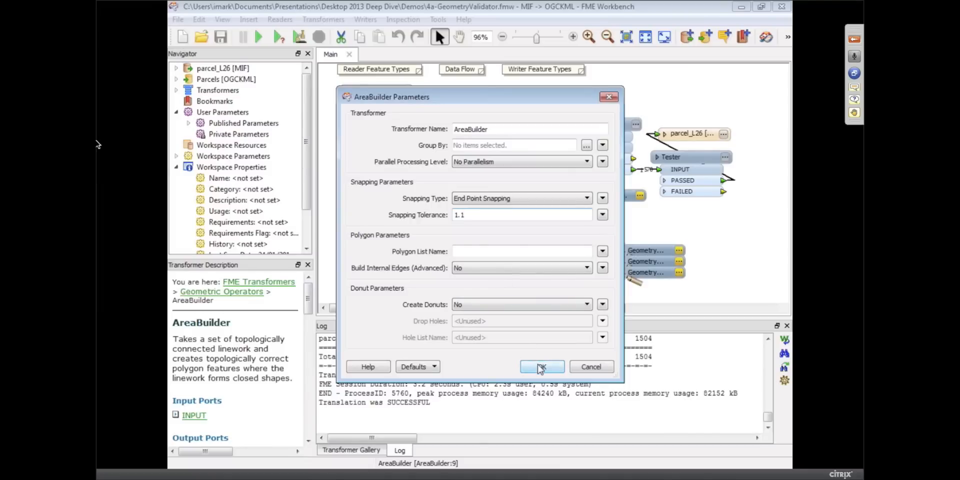
left_click(541, 367)
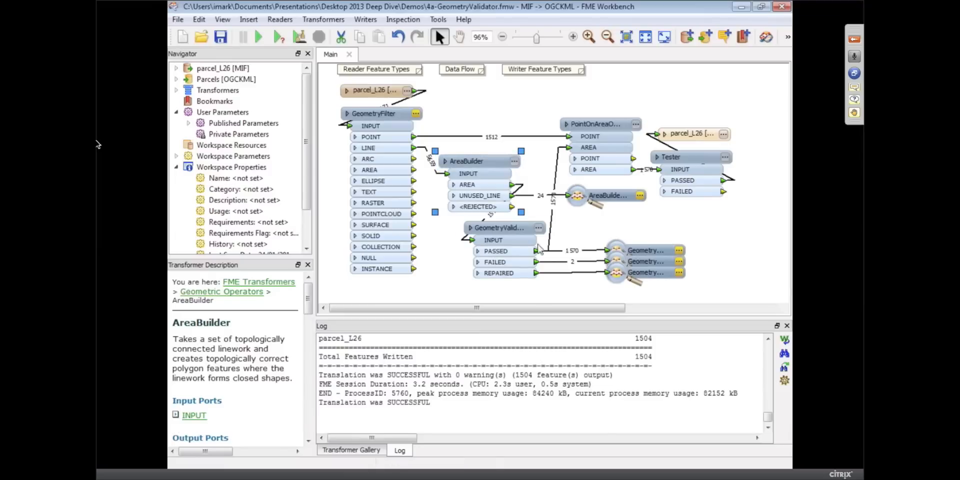
Step: Set GeometryValidator Attempt Repair to Yes, keeping Self-Intersections in 2D checked
left_click(499, 227)
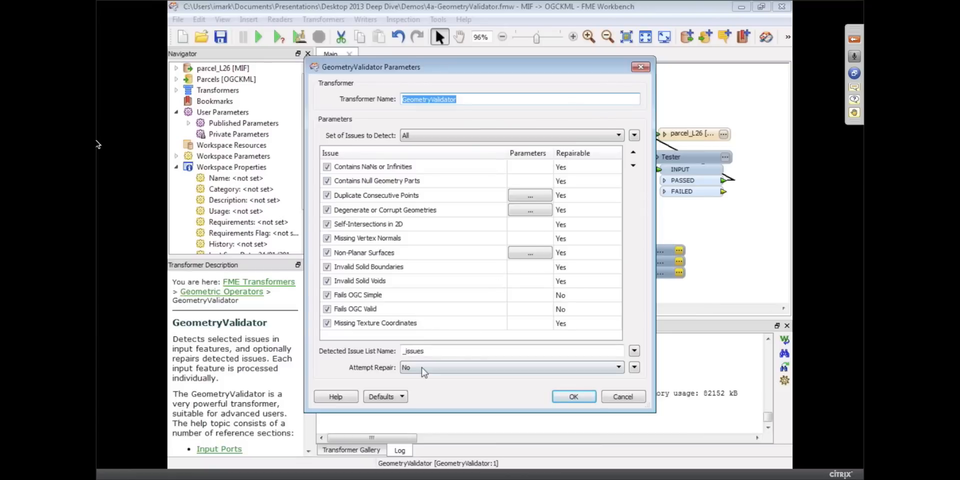
left_click(511, 367)
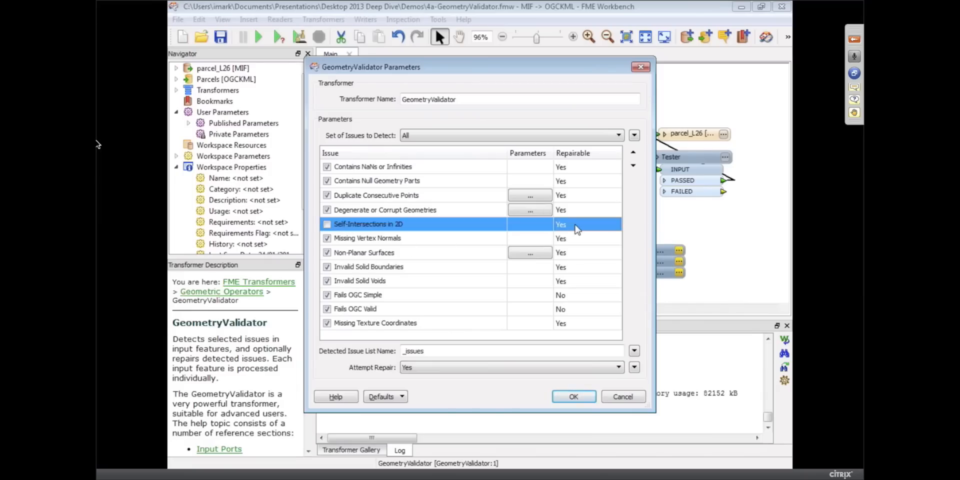
mouse_move(529, 228)
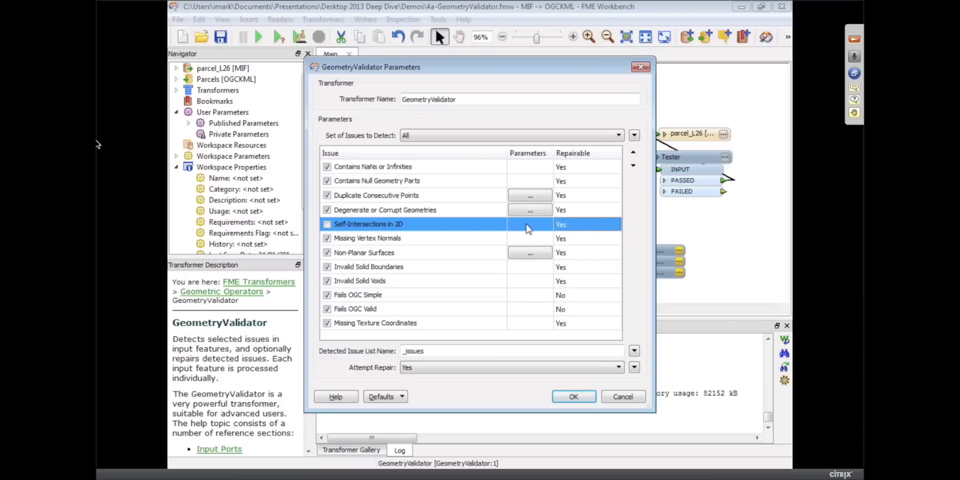
left_click(328, 224)
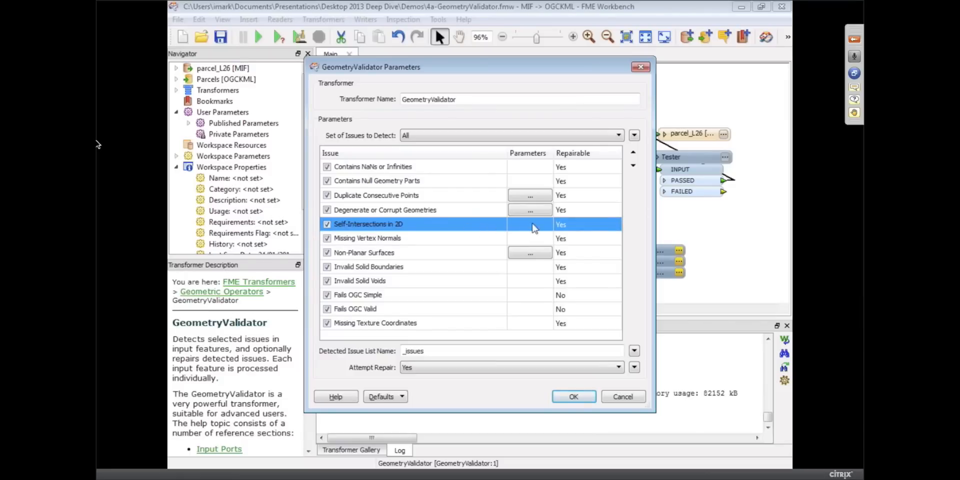
mouse_move(531, 294)
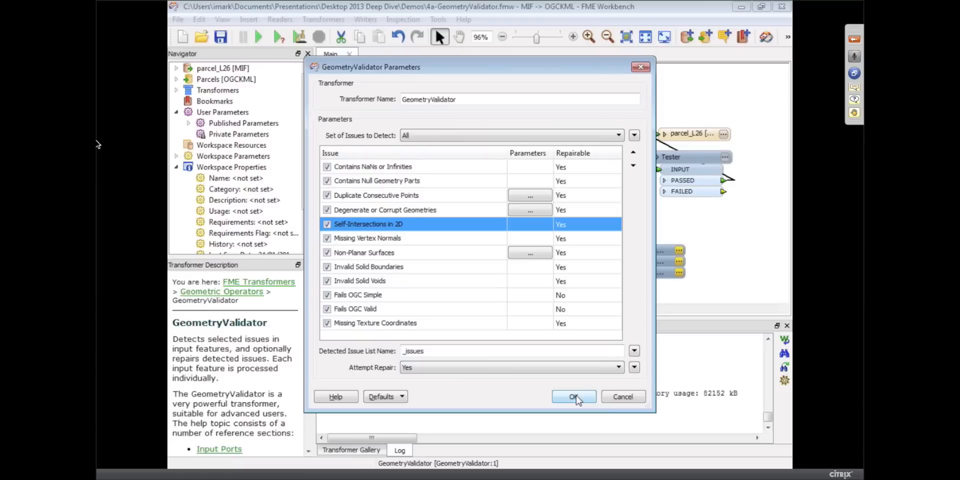
left_click(573, 397)
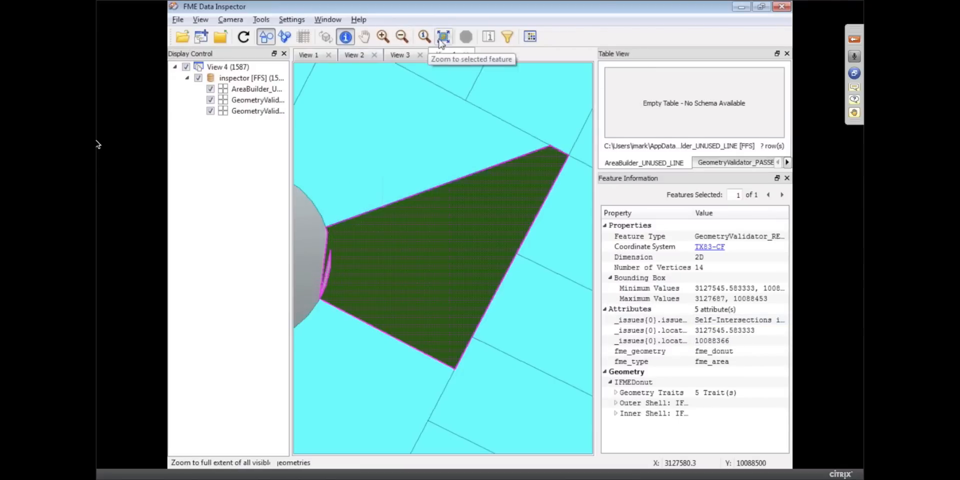
Step: Zoom to the selected repaired 17-vertex polygon flagged for 2D self-intersection
left_click(443, 36)
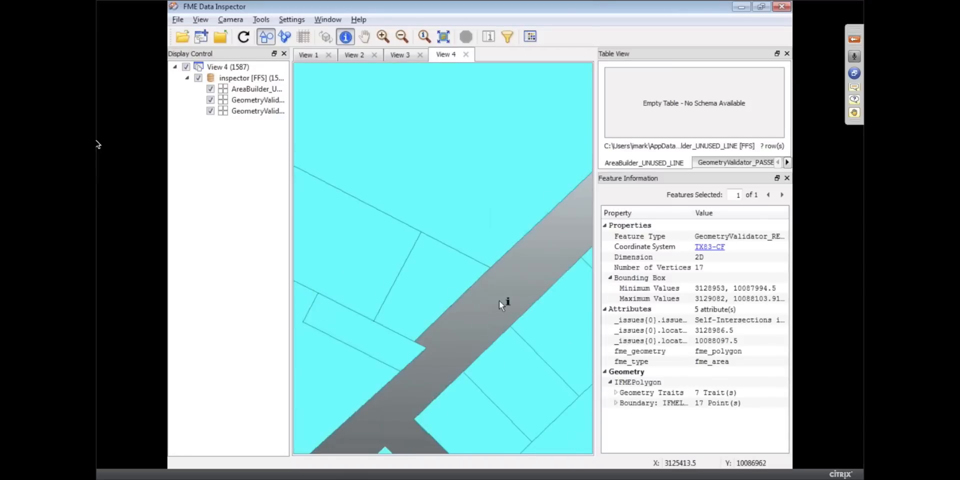
mouse_move(491, 274)
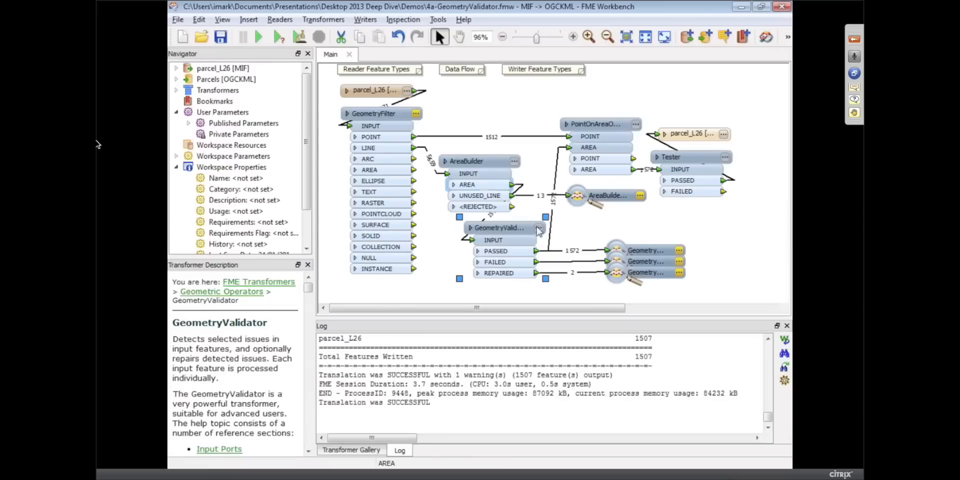
double_click(499, 227)
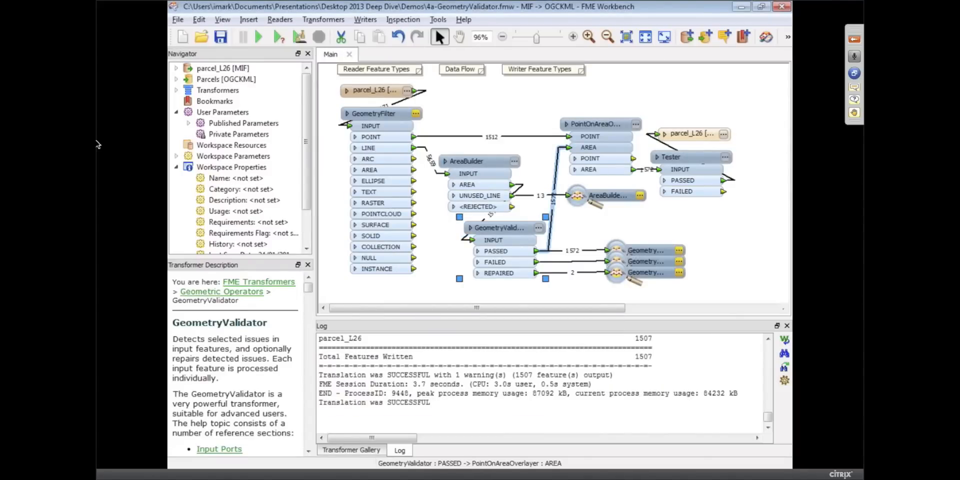
left_click(499, 227)
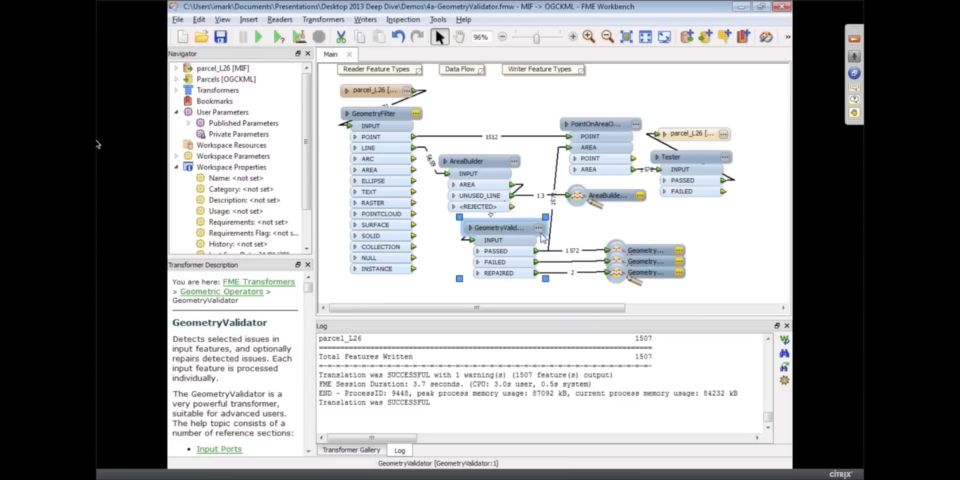
double_click(499, 227)
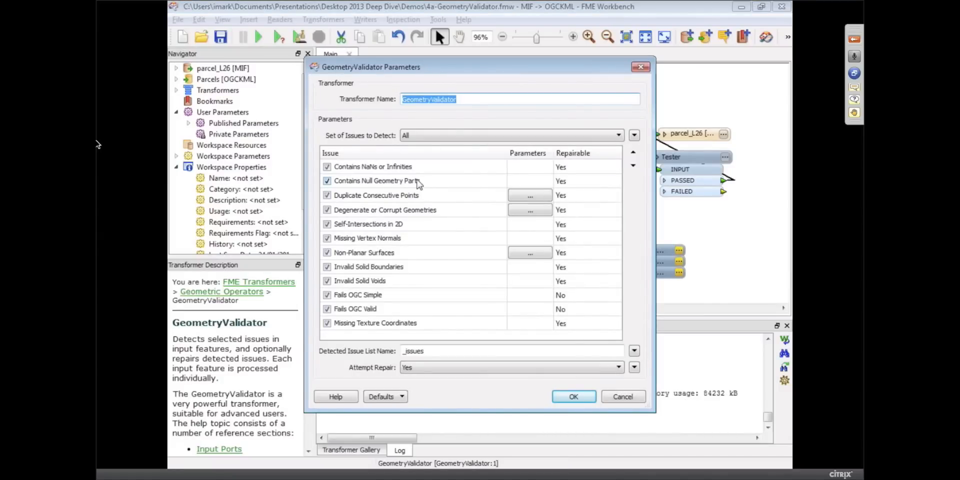
mouse_move(478, 271)
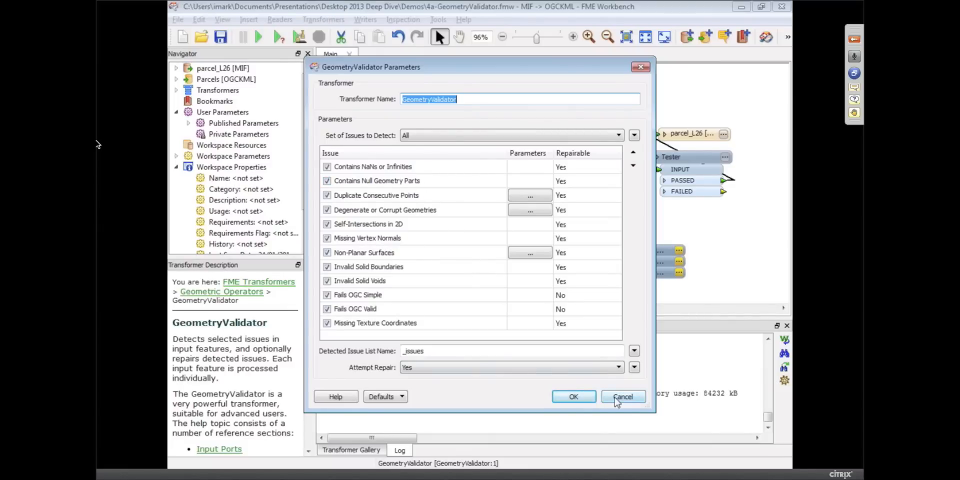
left_click(623, 396)
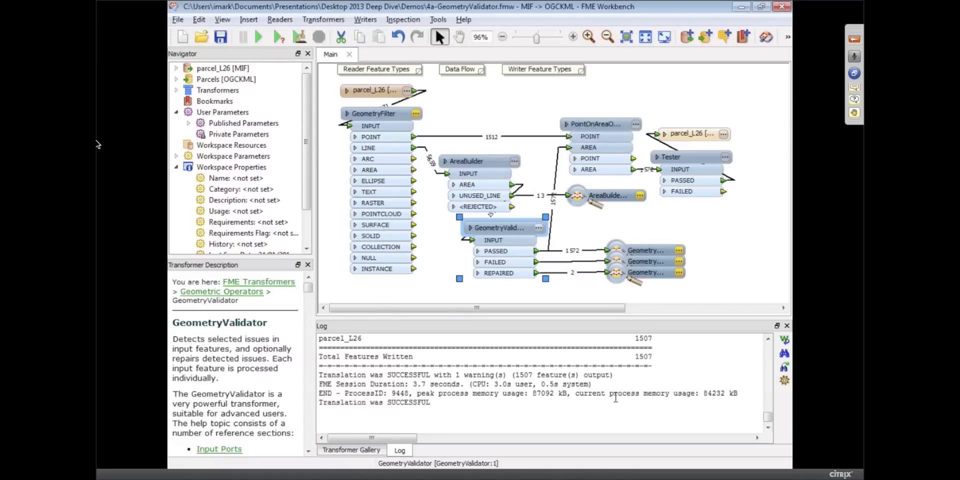